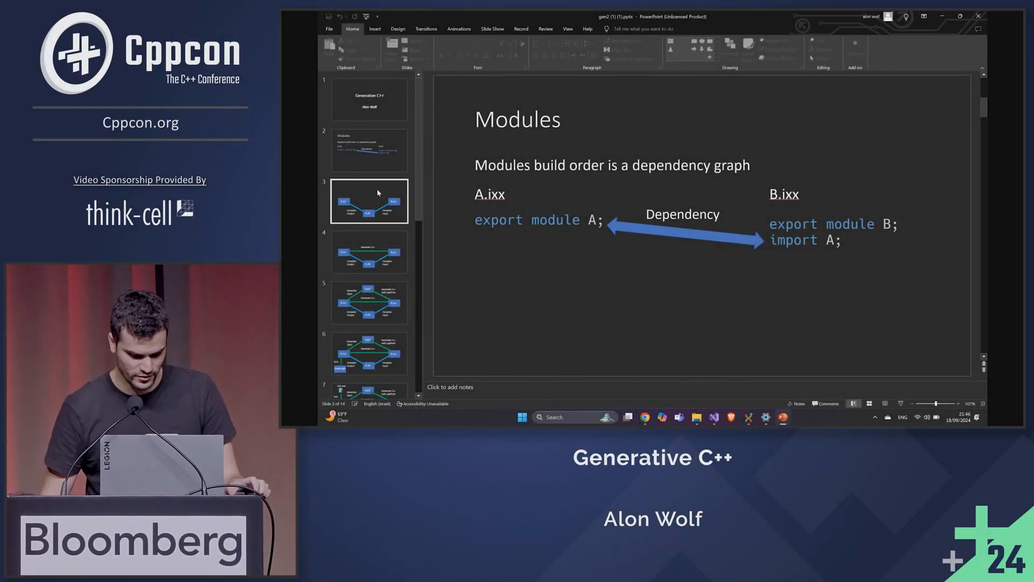
- Present the compiler input/output and module build-order diagrams, ending on the Cpp2 path slide
click(369, 201)
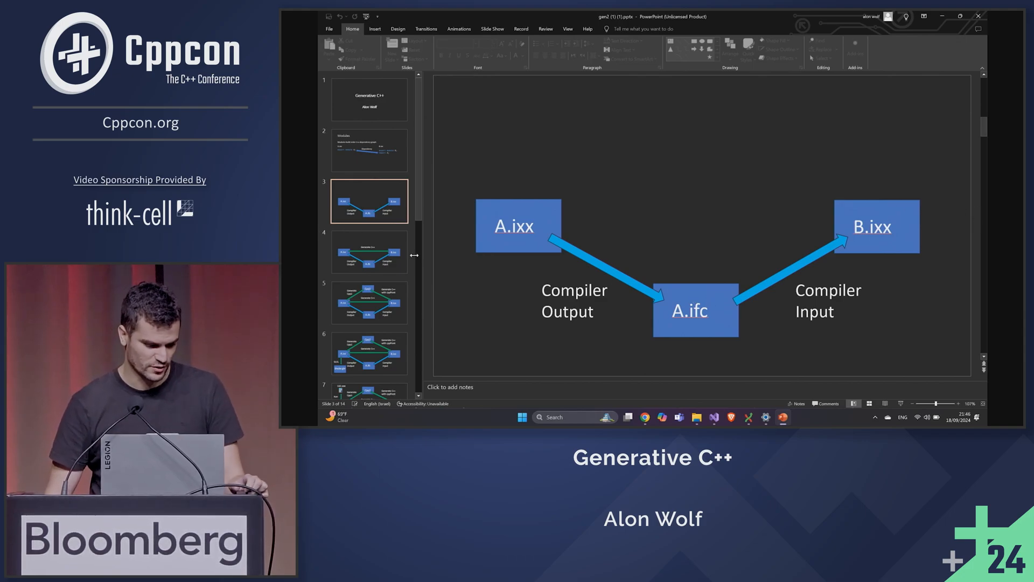
click(369, 252)
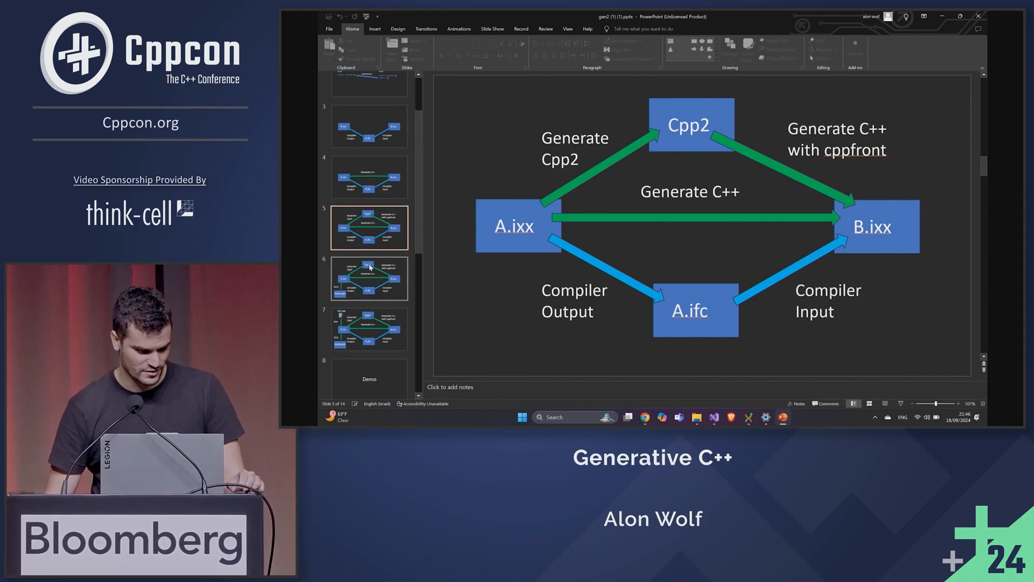
click(369, 278)
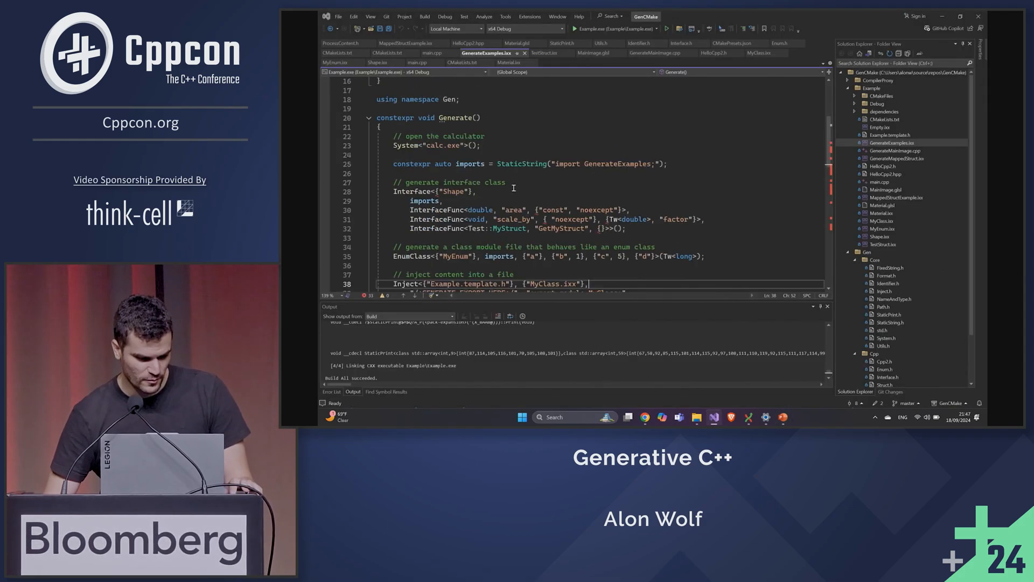
- Scroll GenerateExamples.ixx down to the Uniform Material and HelloCpp2 sections
scroll(down, 3)
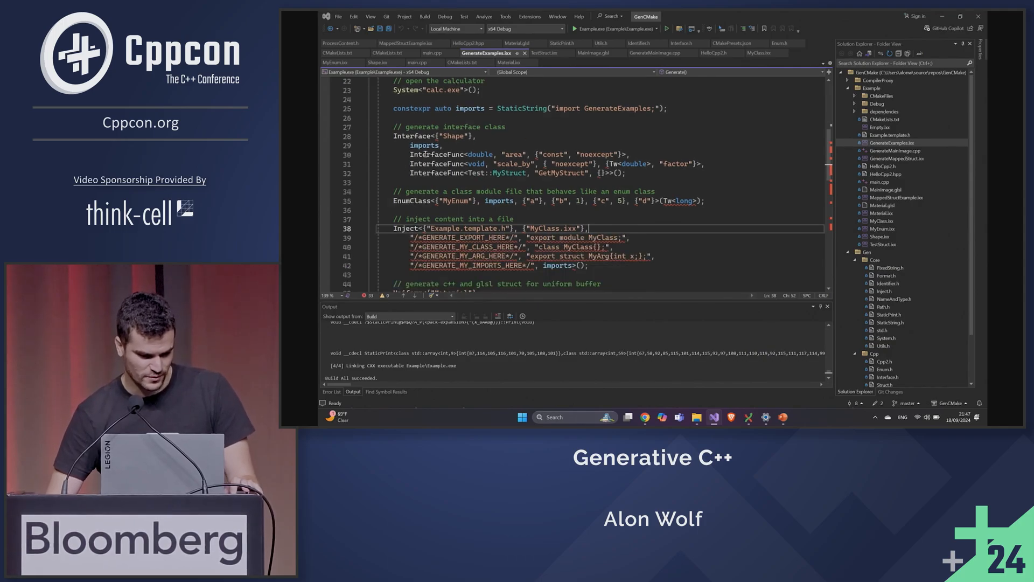
scroll(down, 3)
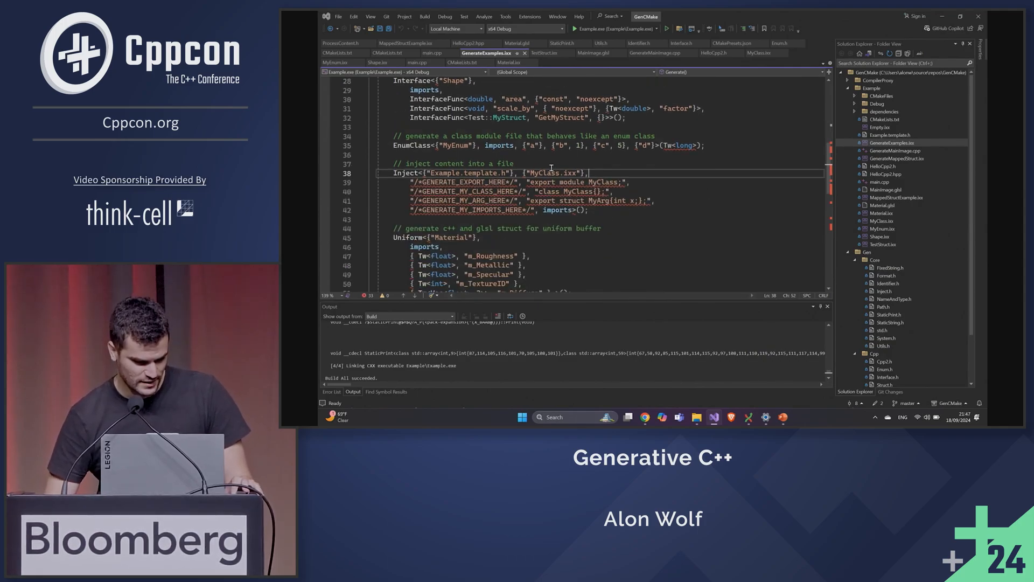
scroll(down, 3)
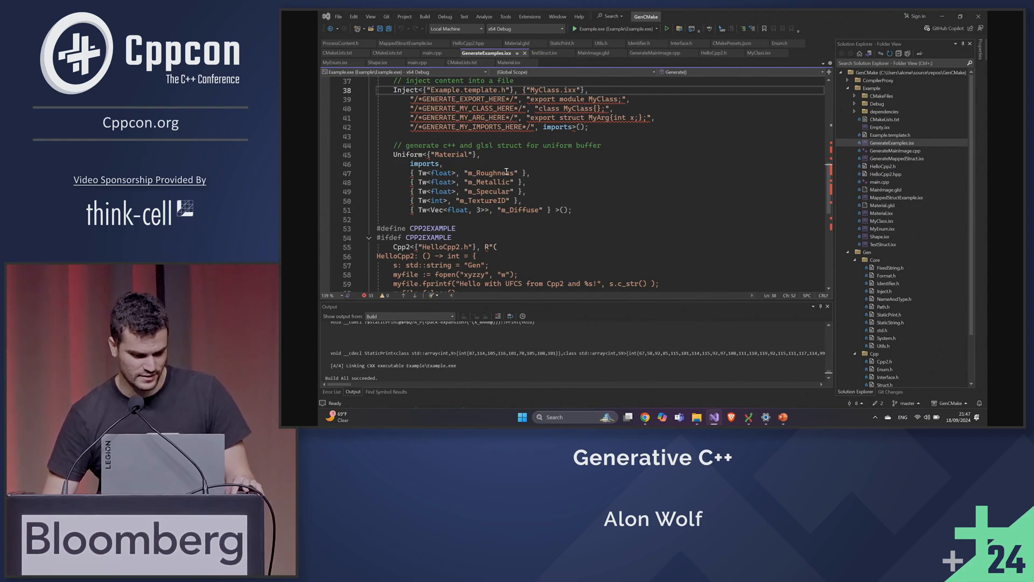
scroll(down, 3)
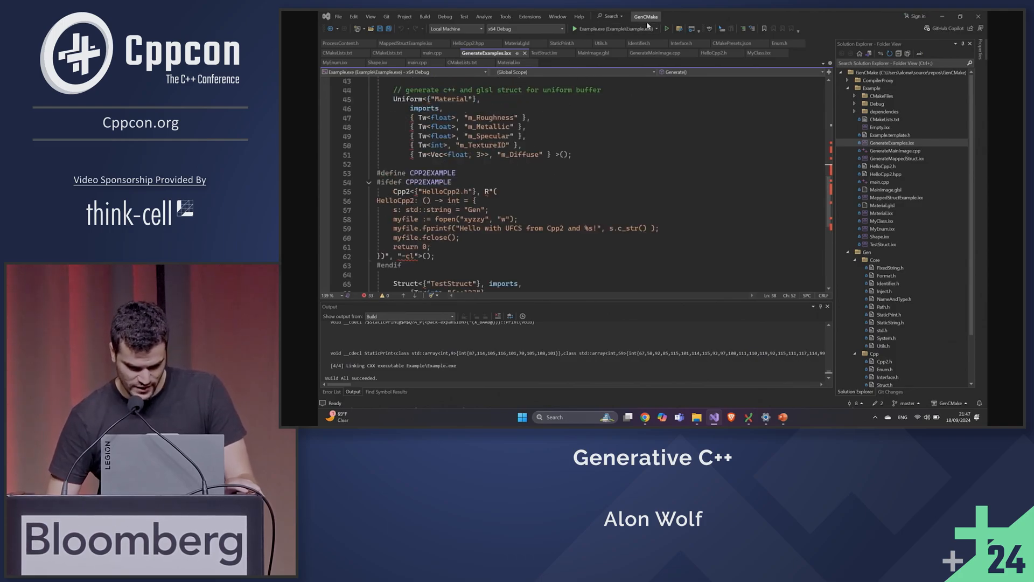
- Rebuild All, close the Calculator the generator launches, and open Material.ixx
click(424, 16)
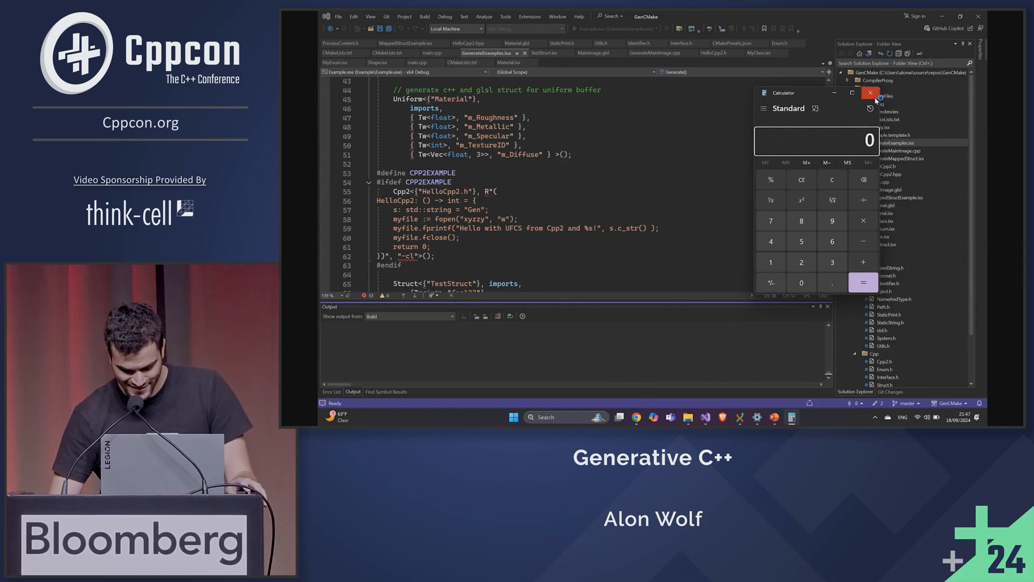
click(873, 93)
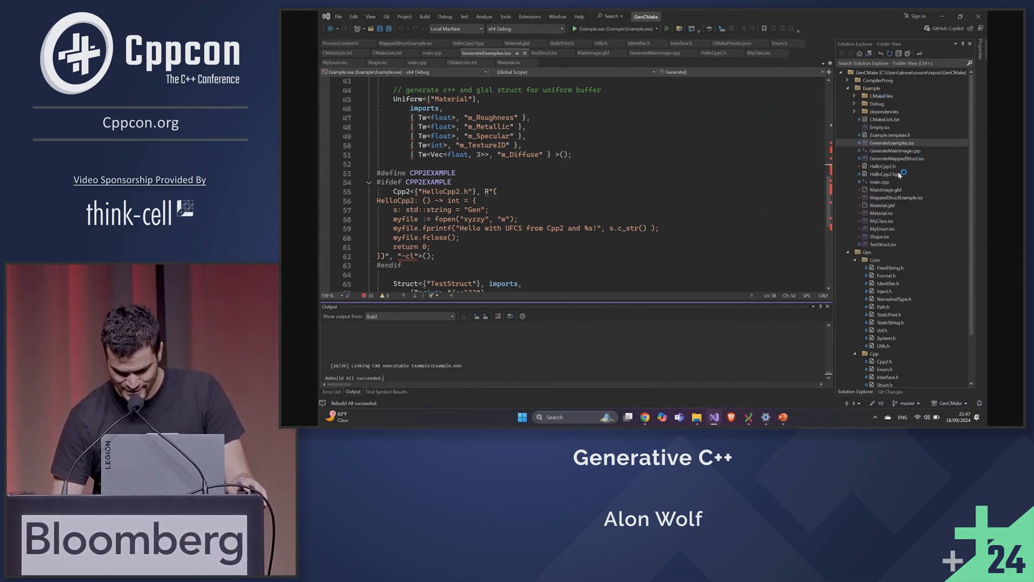
click(881, 174)
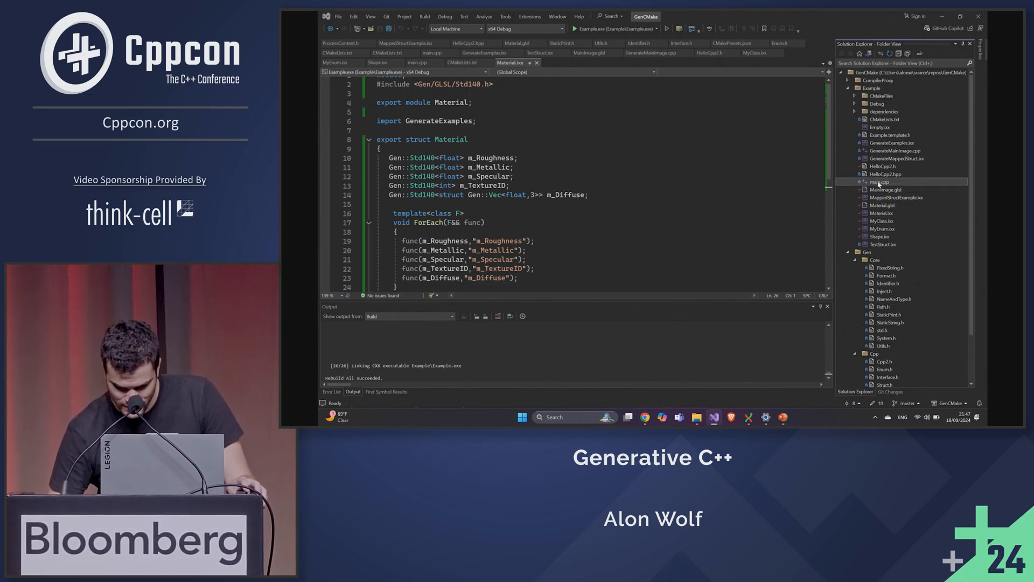
- View main.cpp and the generated MainImage.glsl, then run Example.exe
click(433, 53)
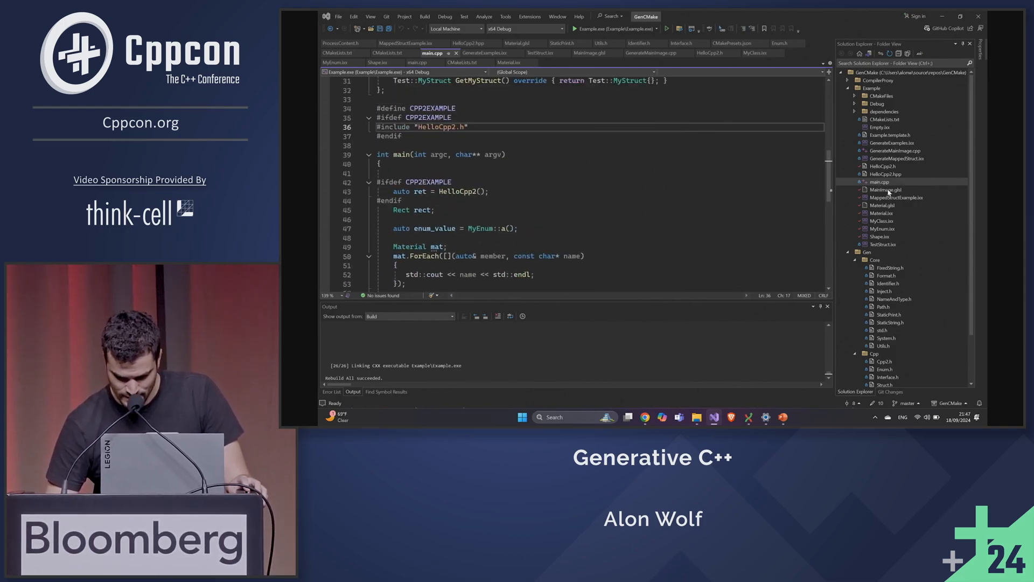
click(598, 53)
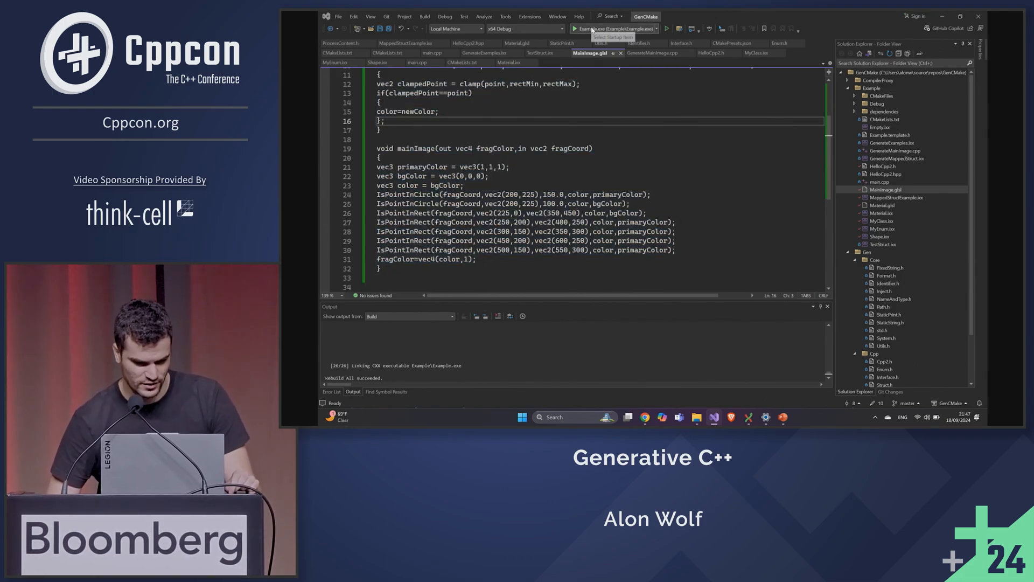
click(582, 29)
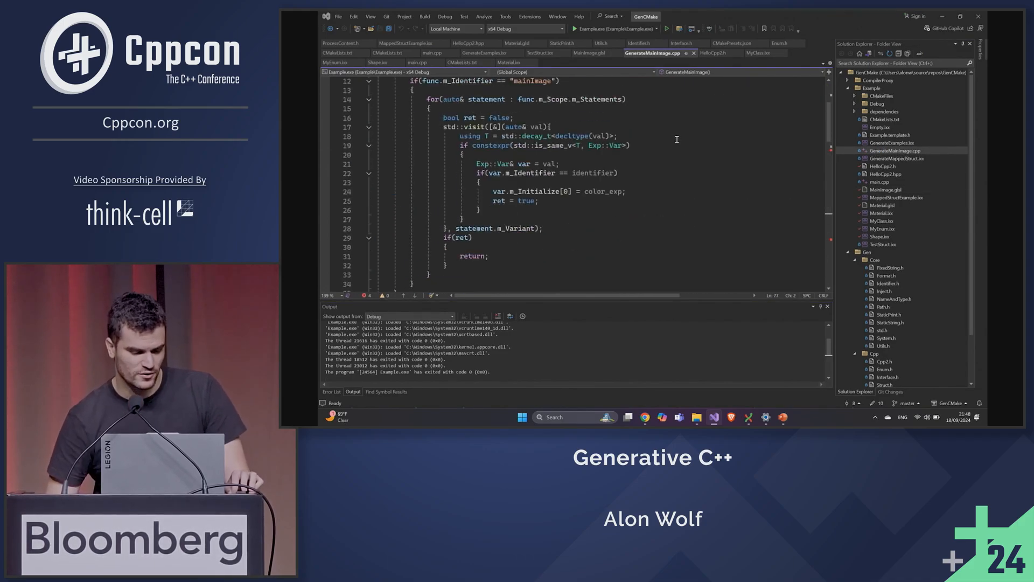
- Set primaryColor to Vec3(0,1,0) and bgColor to Vec3(0,0,1), then rebuild
scroll(down, 3)
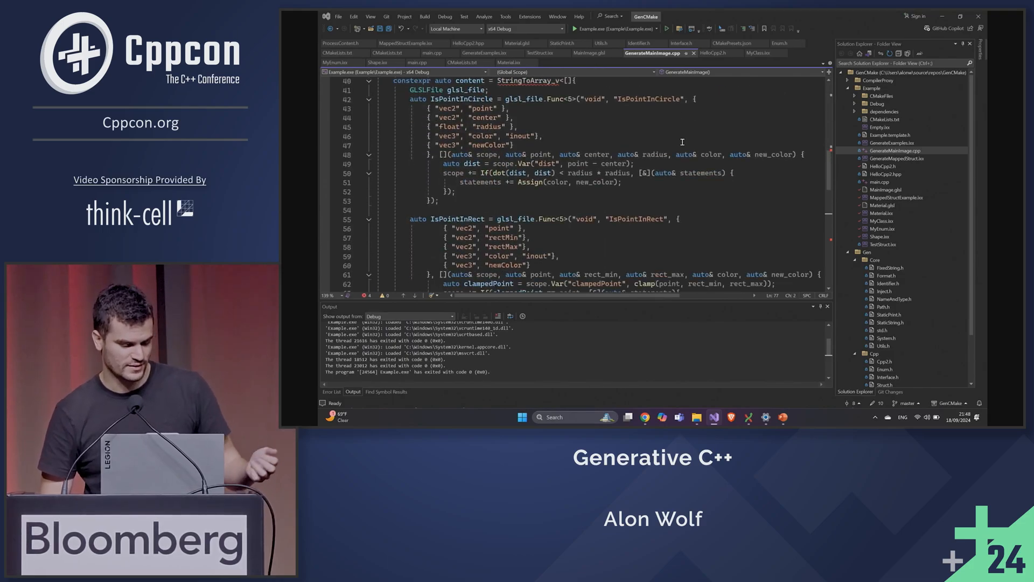
scroll(down, 3)
text(ModifyColorInAST(glsl_file, "bgColor", Vec3(0_il, 0_il, 1_il));)
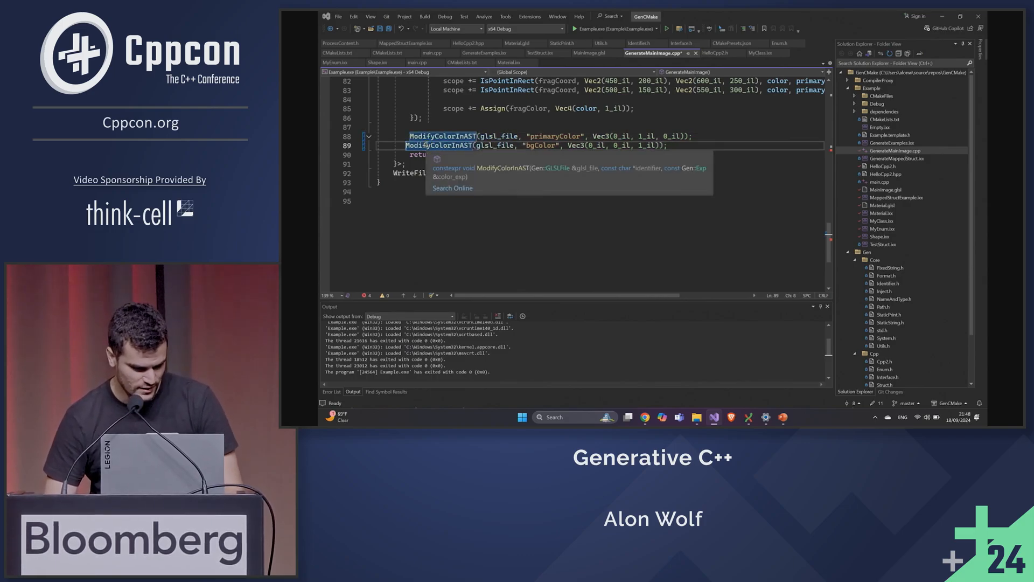
click(425, 16)
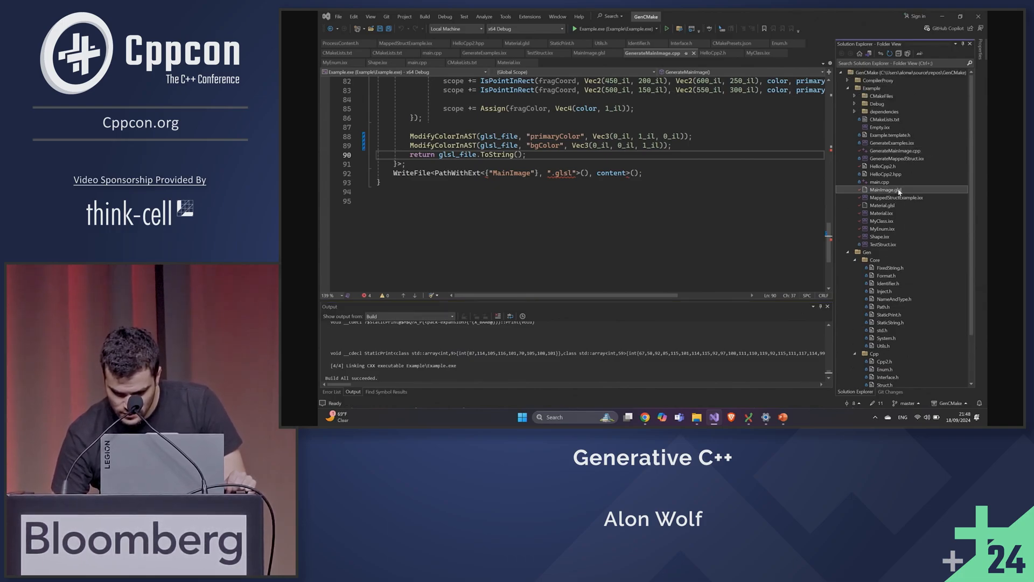
- Open the regenerated MainImage.glsl and select all of its contents
click(885, 189)
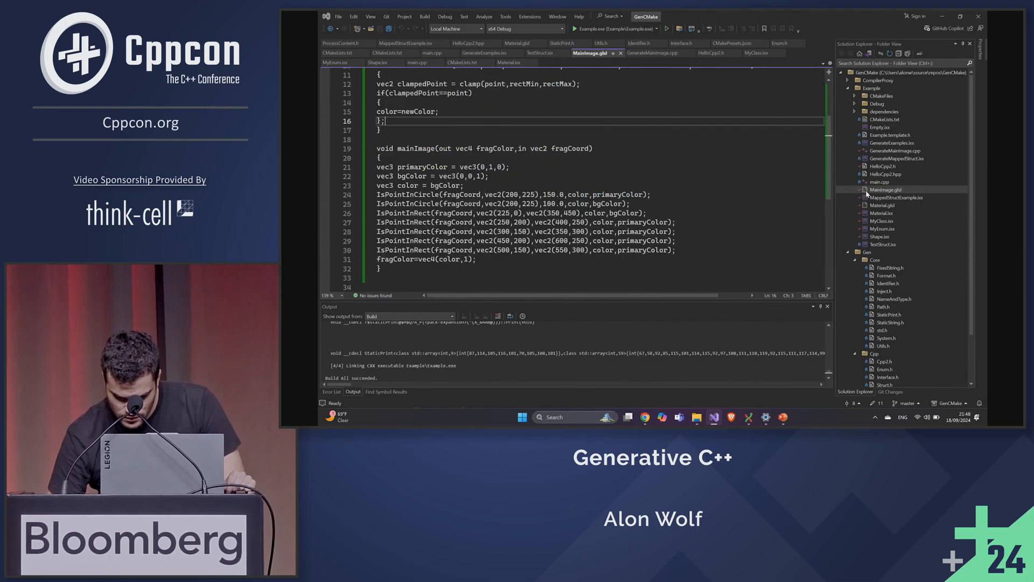
key(ctrl+a)
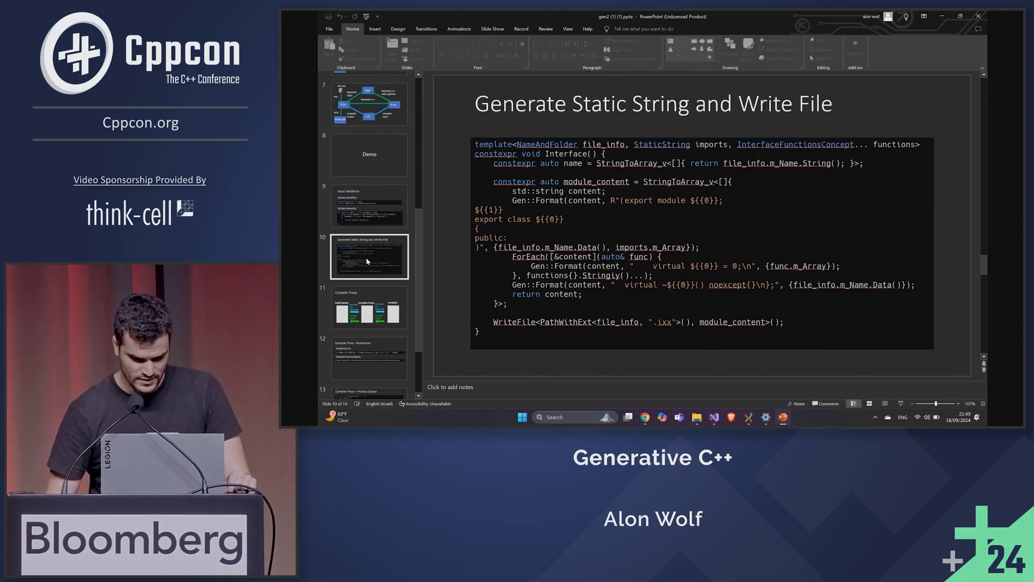
mouse_move(779, 203)
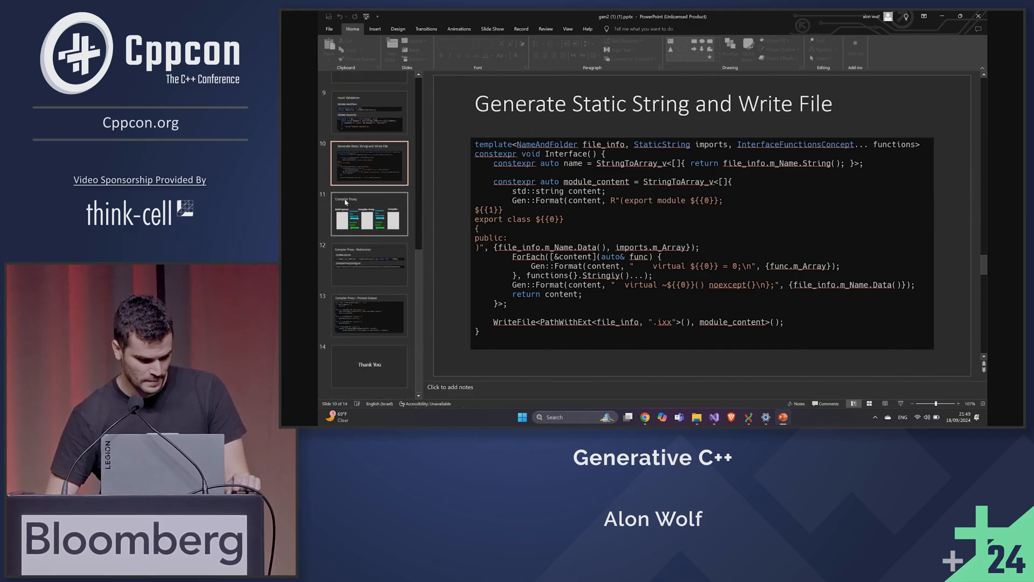
- Present slides 11-13 on the compiler proxy, redirection and process output, then Thank You
click(369, 214)
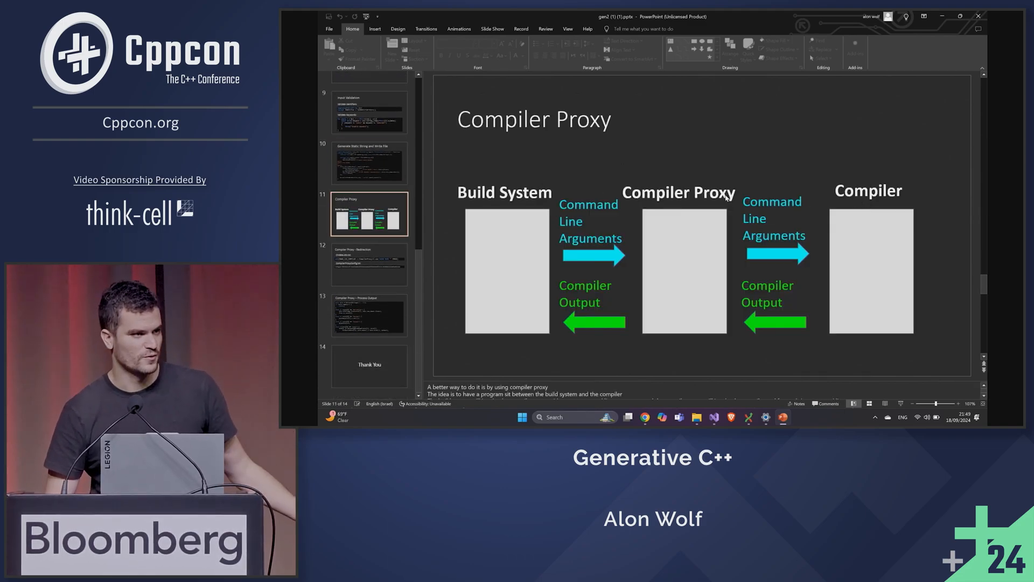
mouse_move(871, 208)
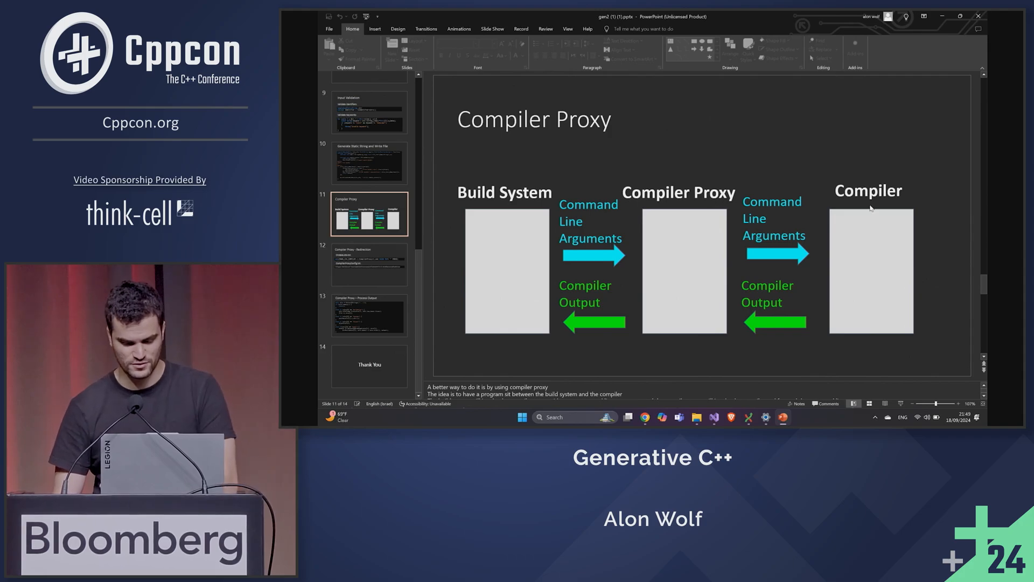
click(370, 264)
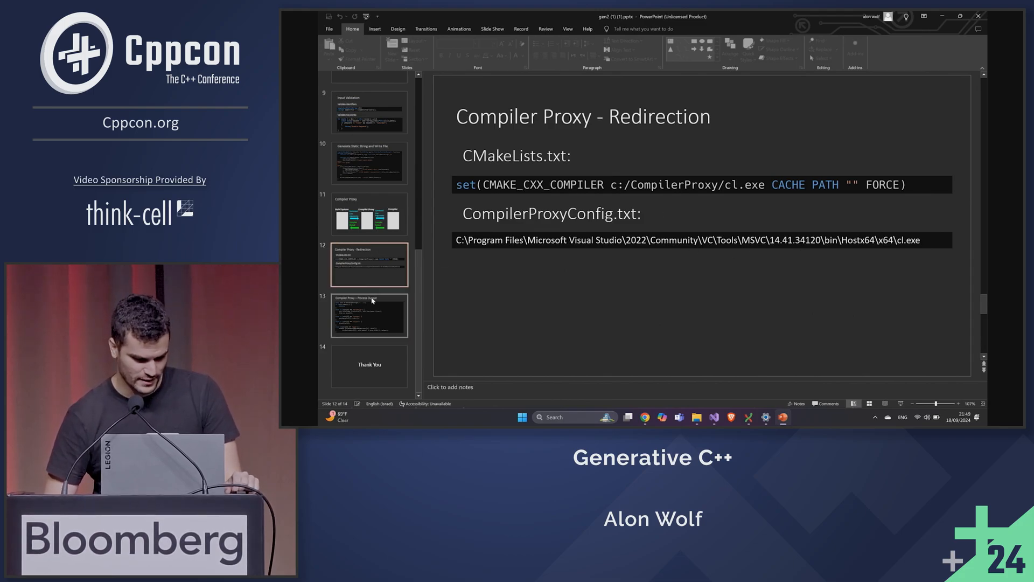
click(369, 315)
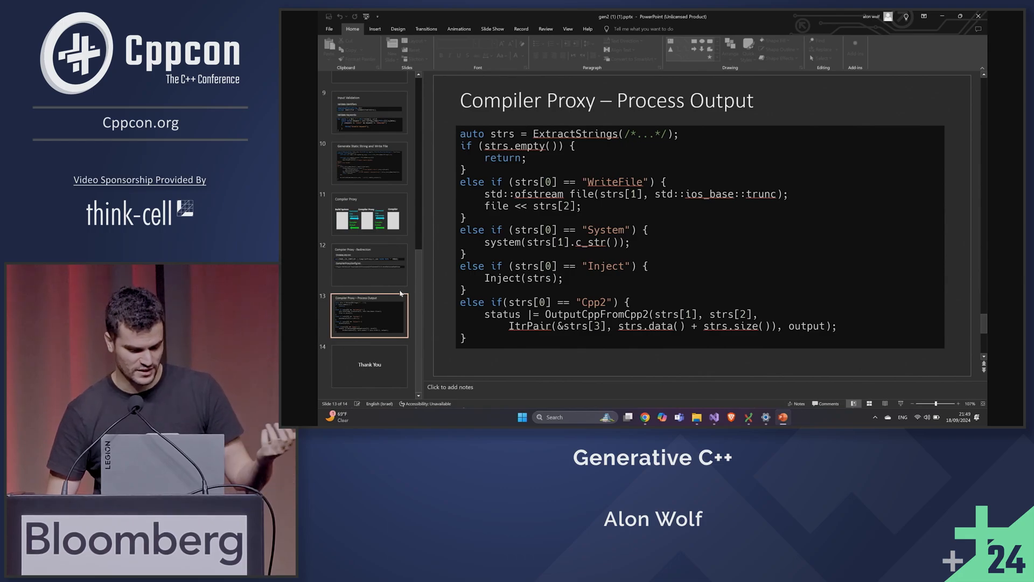
mouse_move(406, 307)
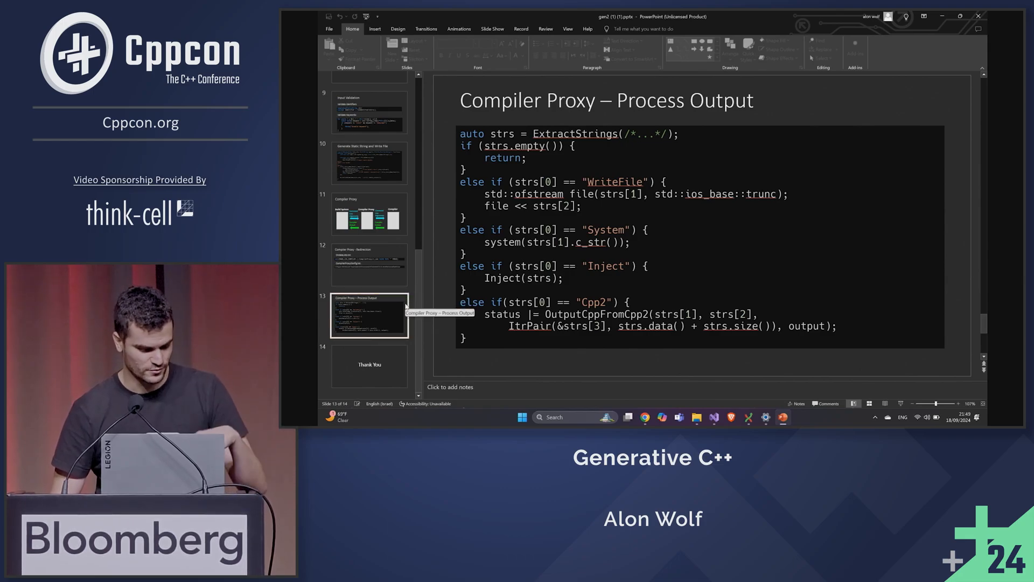
click(370, 365)
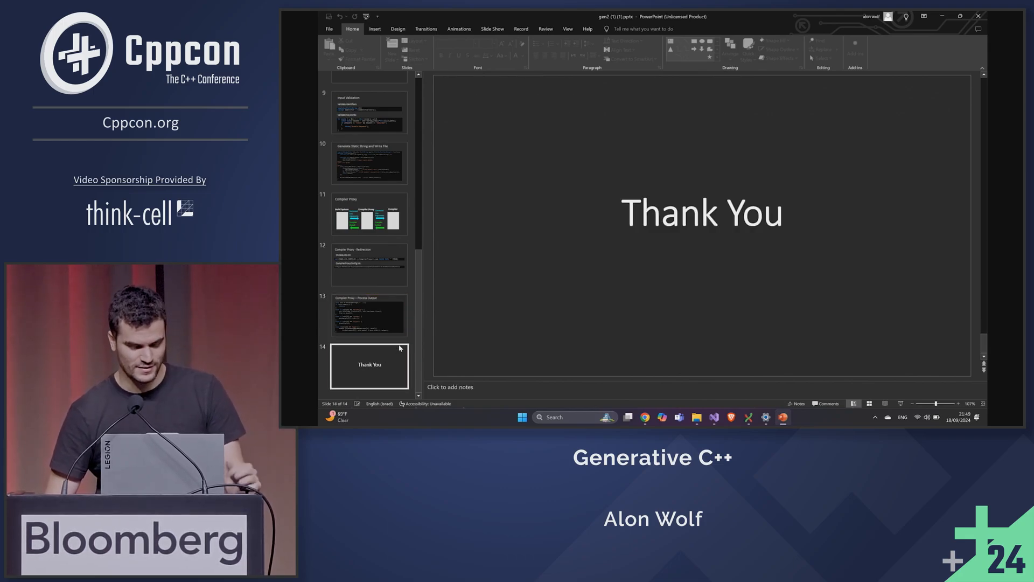